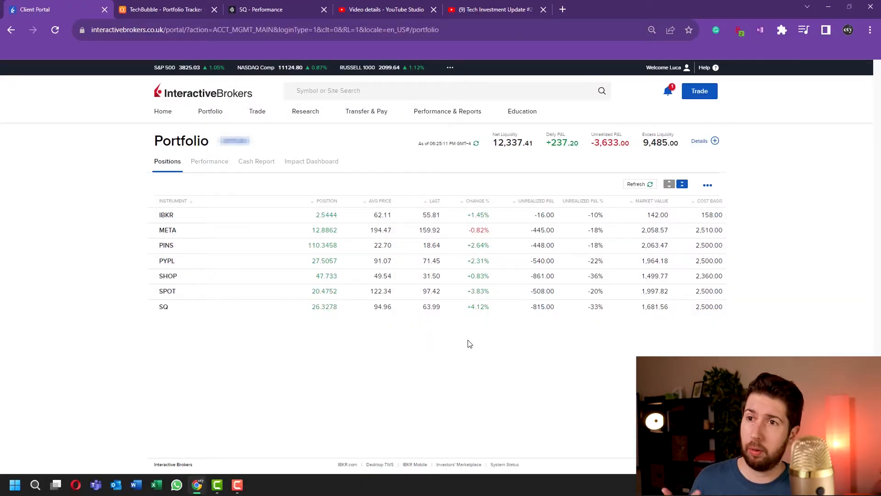
pyautogui.moveTo(519, 367)
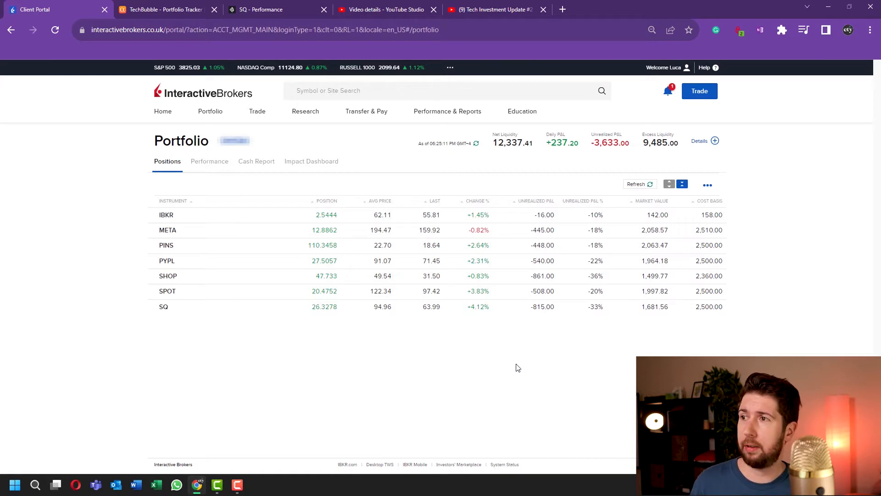
pyautogui.moveTo(486, 357)
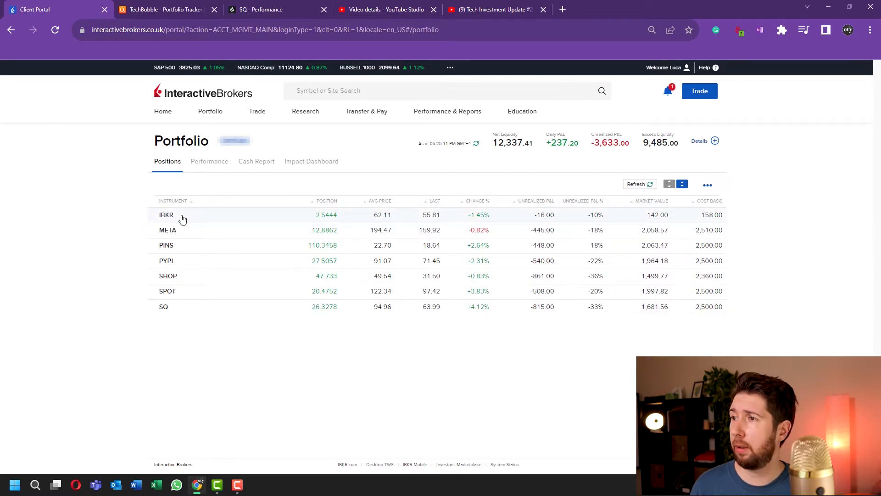
pyautogui.moveTo(753, 328)
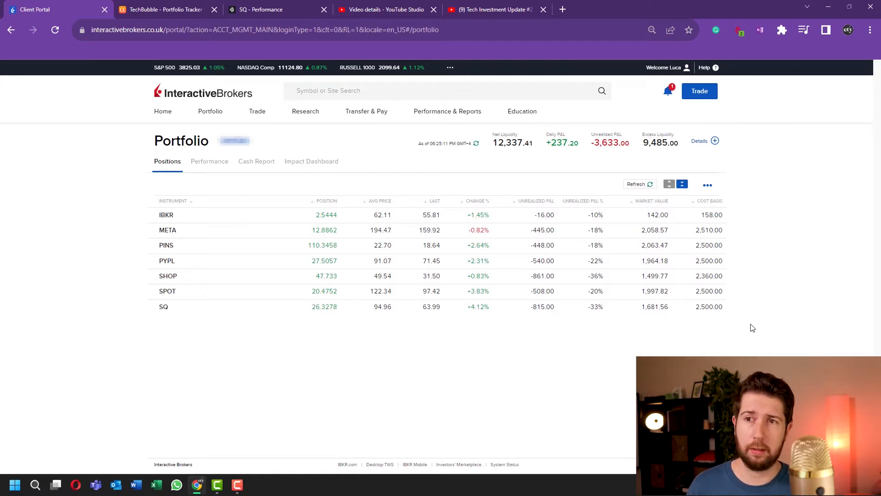
pyautogui.moveTo(744, 279)
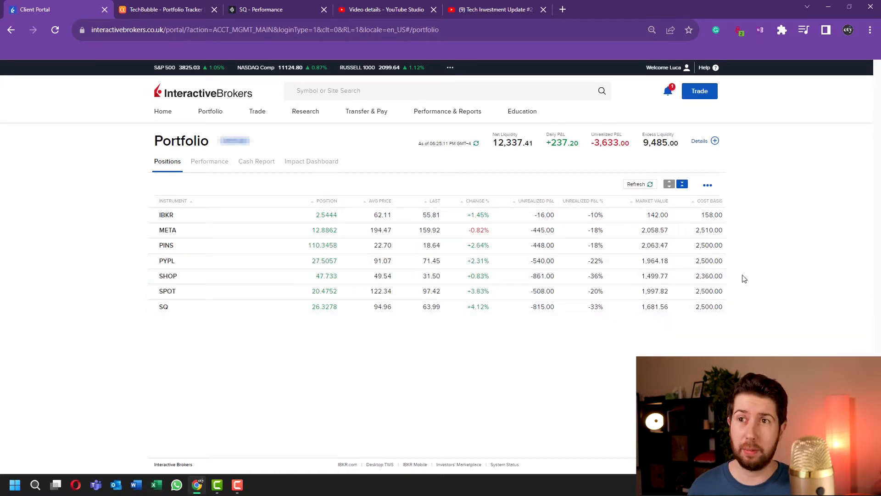
pyautogui.moveTo(736, 282)
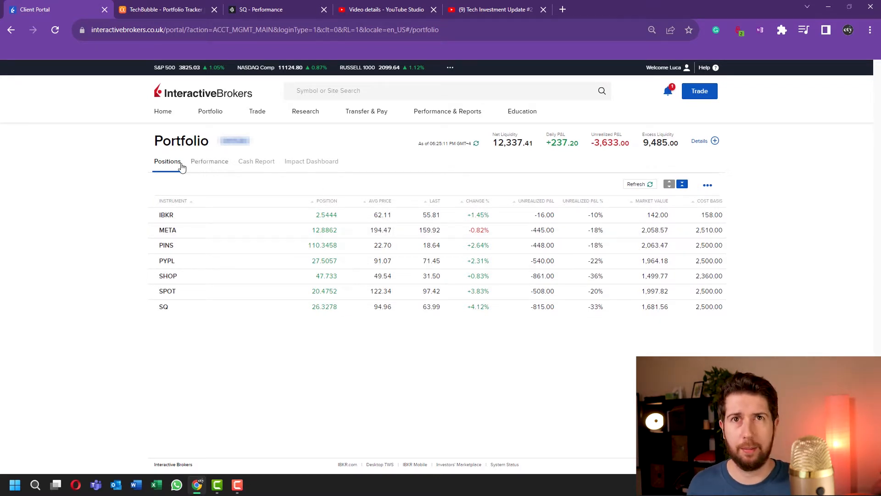
# - Show the portfolio's year-to-date performance chart with asset, sector and industry allocation
pyautogui.click(210, 160)
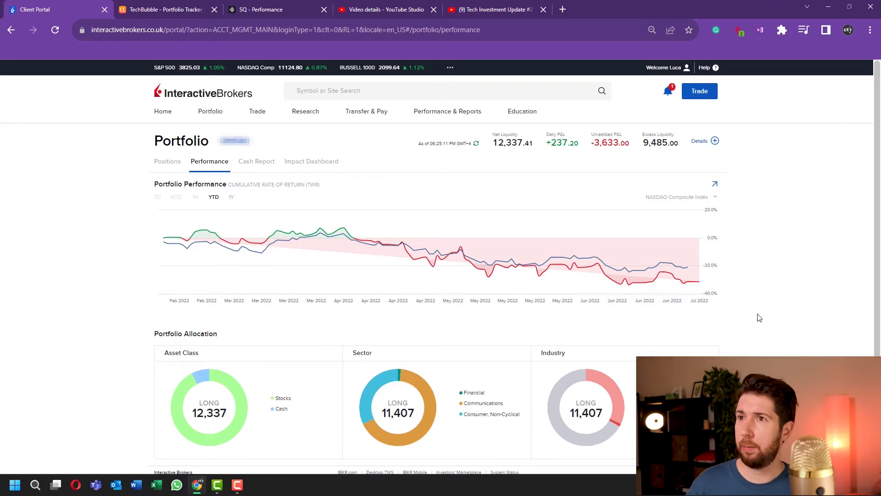
pyautogui.moveTo(629, 226)
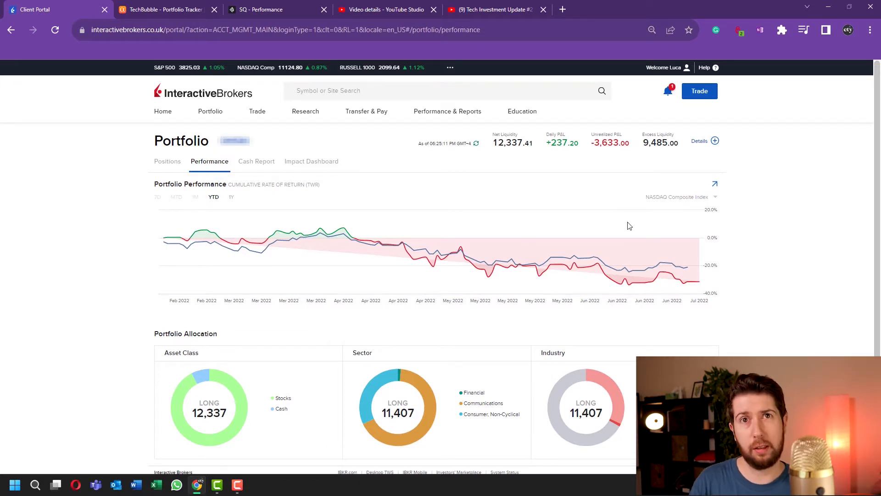
# - Switch to the TechBubble portfolio holdings listing the seven stocks plus cash
pyautogui.click(158, 9)
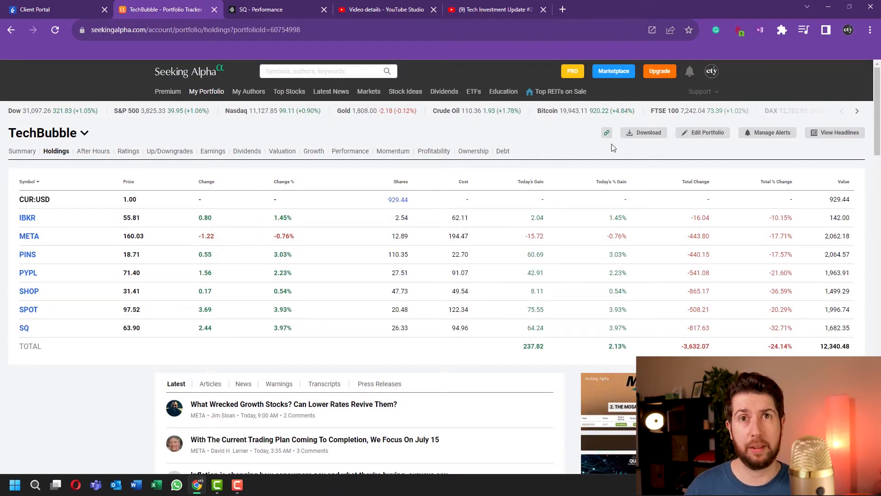
pyautogui.moveTo(634, 329)
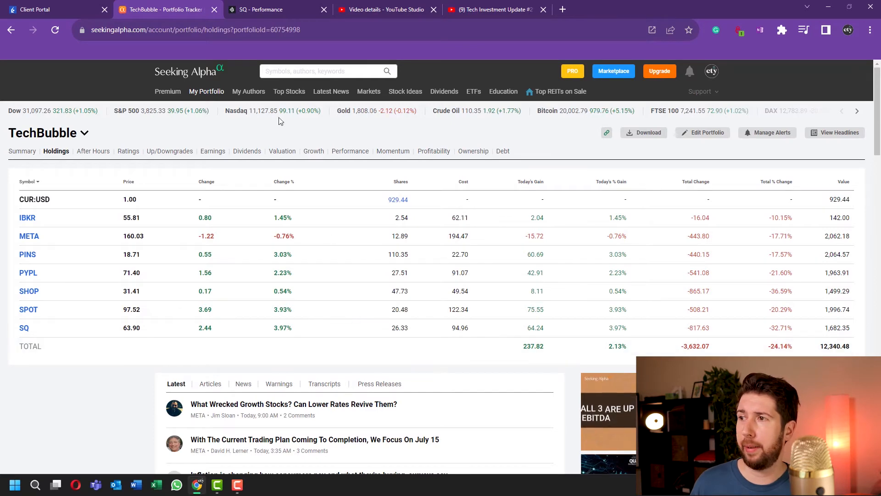
# - View the SQ, SHOP, SPOT, META, PINS and PYPL return comparison, briefly revisiting the holdings
pyautogui.click(266, 10)
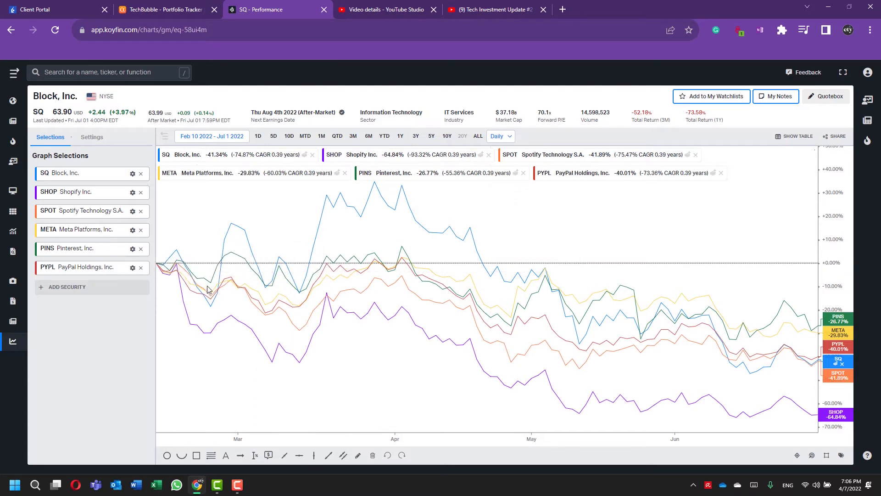
pyautogui.moveTo(709, 352)
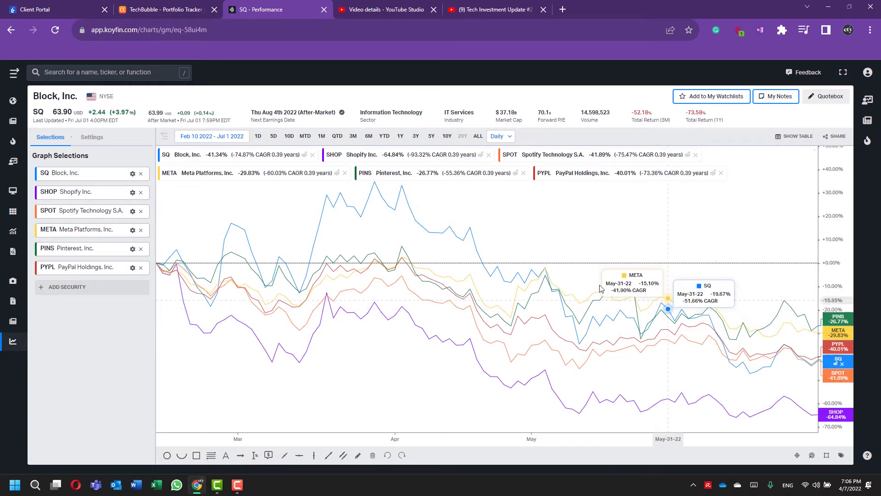
pyautogui.click(161, 10)
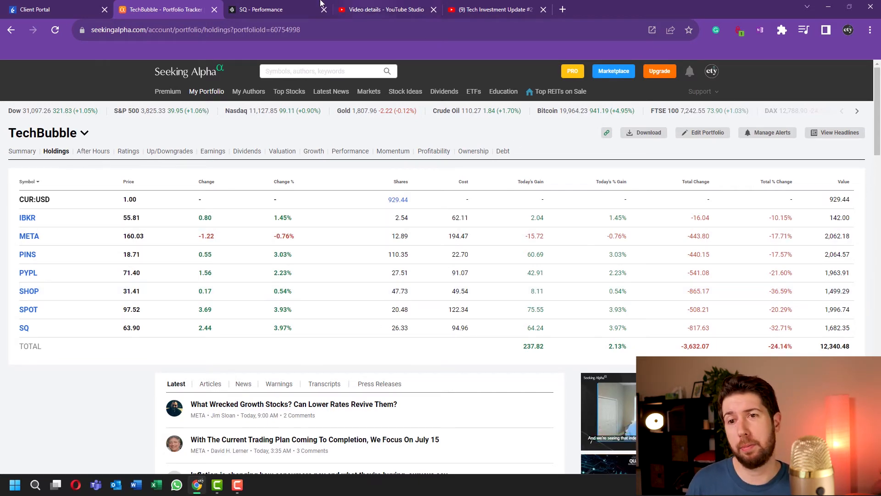
pyautogui.click(263, 9)
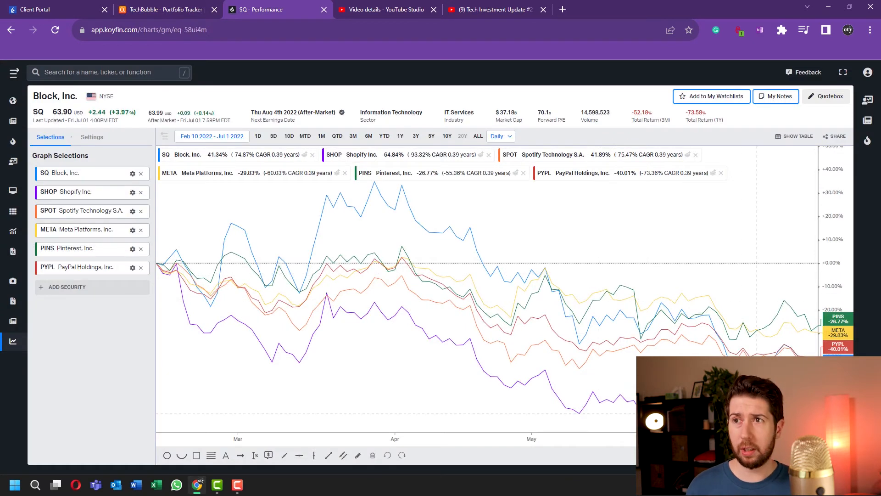